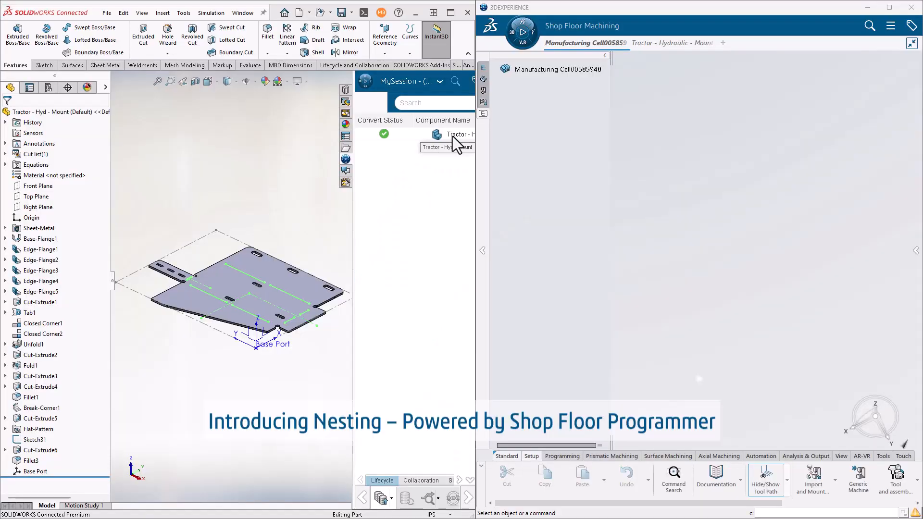
Load the Tractor - Hyd - Mount part into the Shop Floor Machining manufacturing cell
double_click(456, 134)
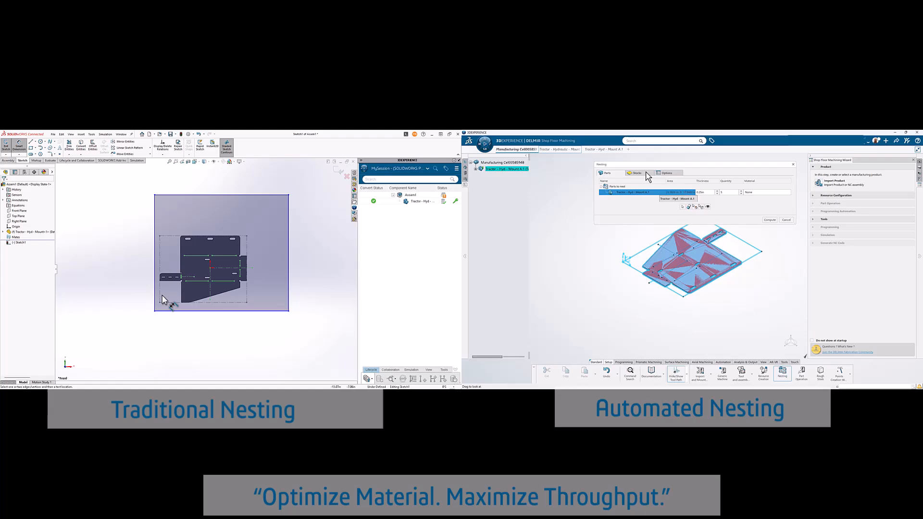
Compute nesting onto three 0.25in stock sheets, accept the nested assemblies and save the part
left_click(667, 173)
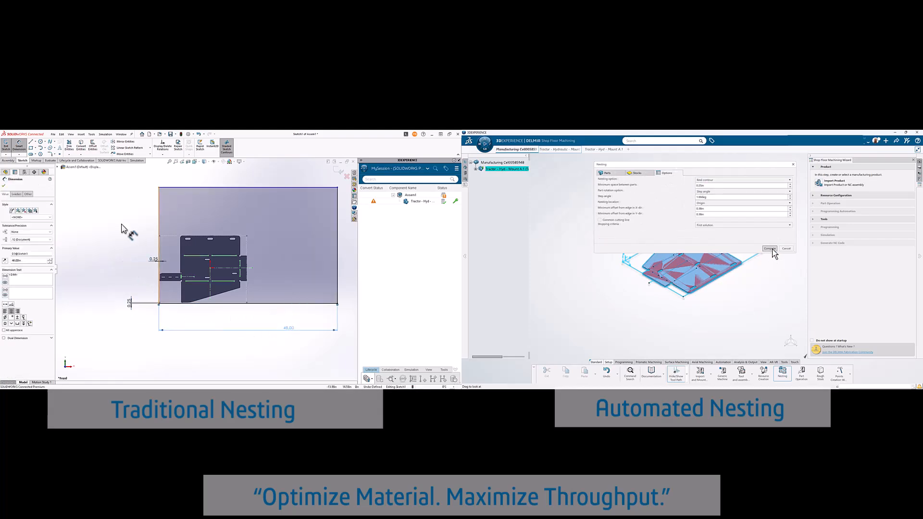
left_click(769, 248)
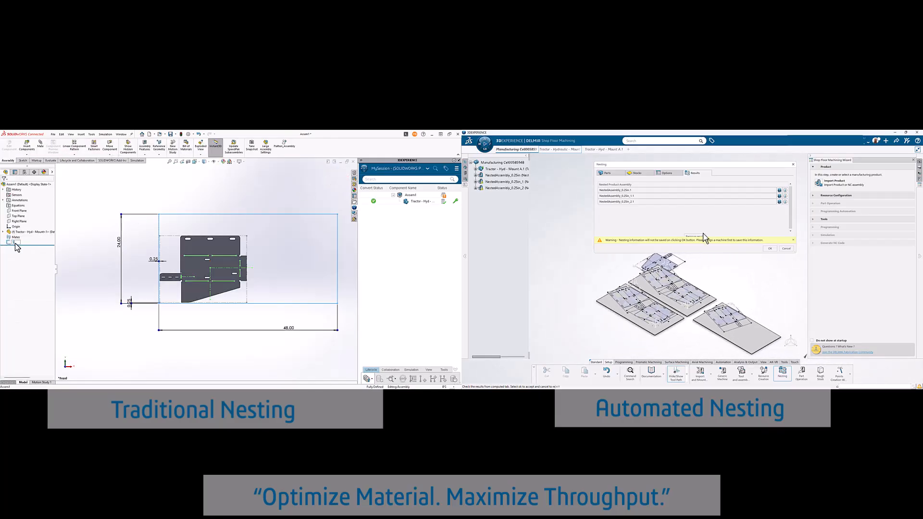
left_click(769, 248)
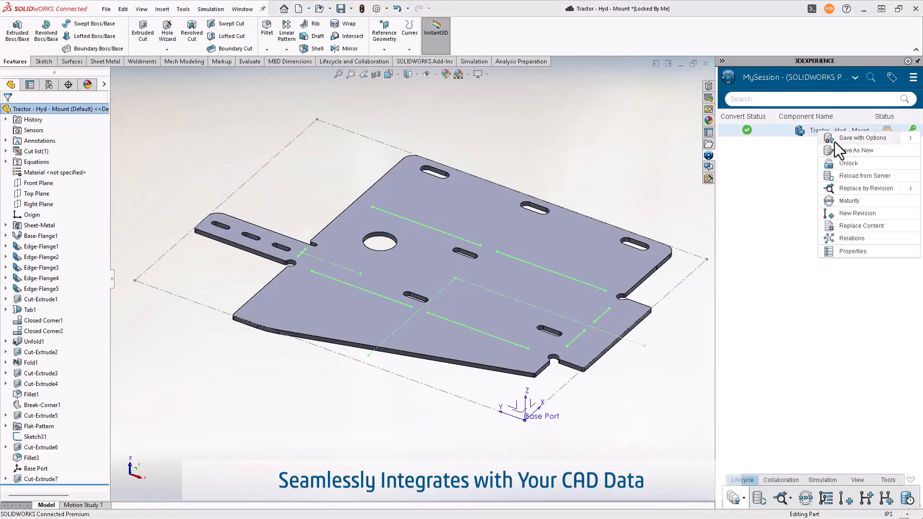
left_click(862, 138)
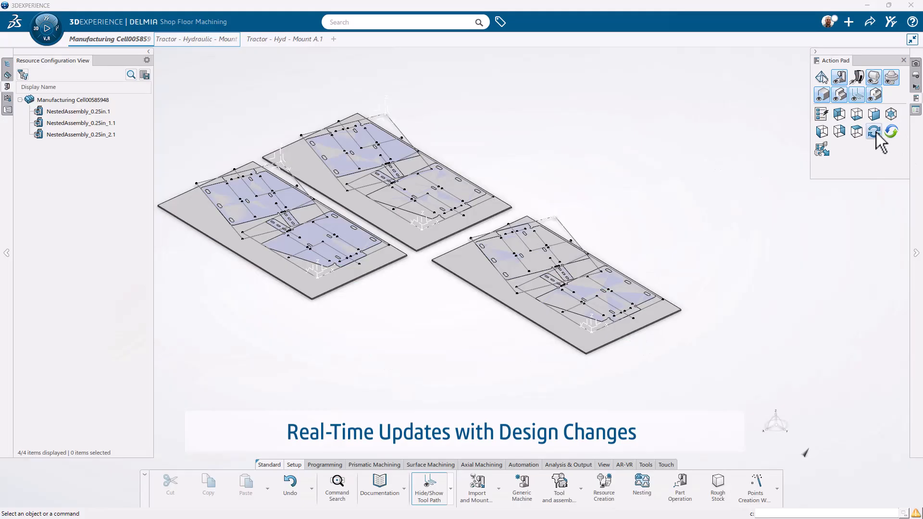
Update the nested sheets with the design change to the tractor mount
left_click(872, 130)
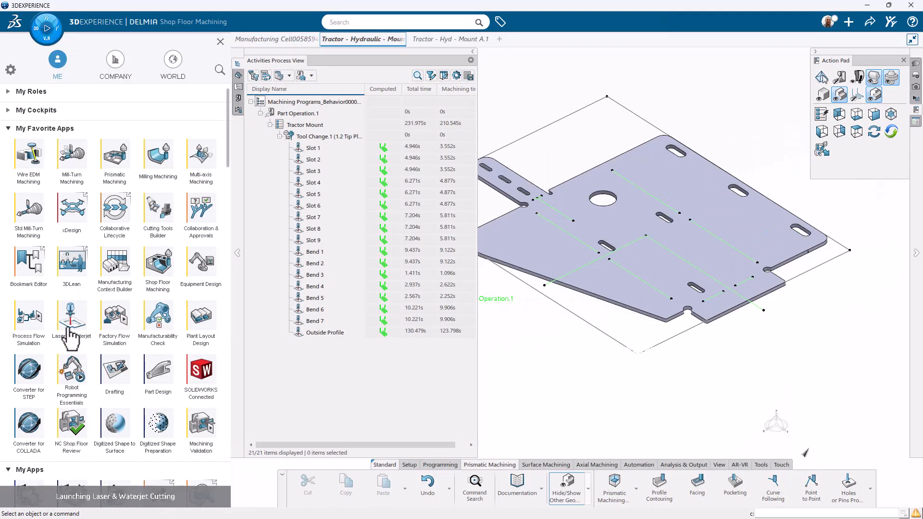
Create a cutting operation around the round hole with .030 separation length and preview its tool path
left_click(71, 318)
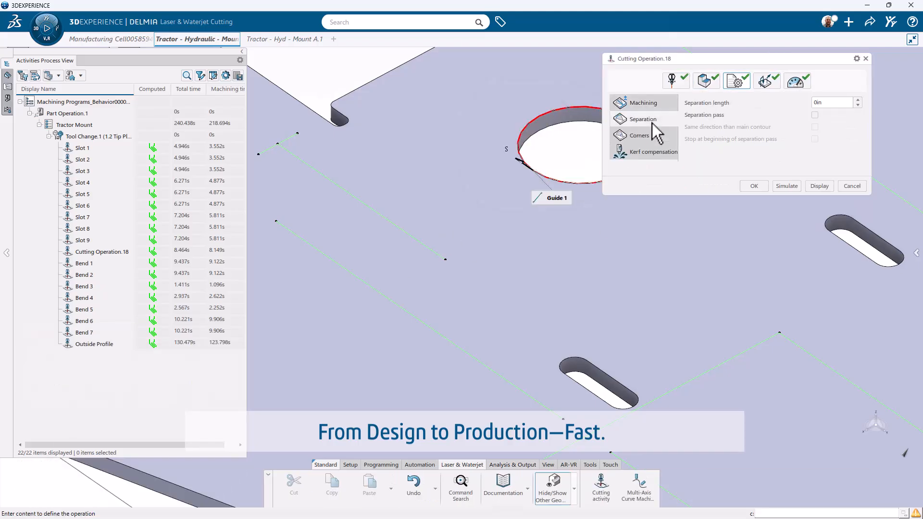
type(".030")
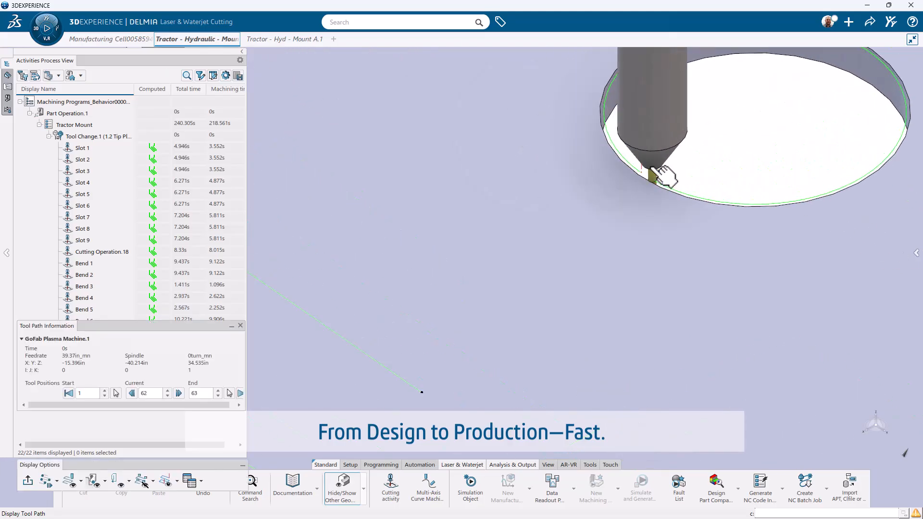
left_click(102, 252)
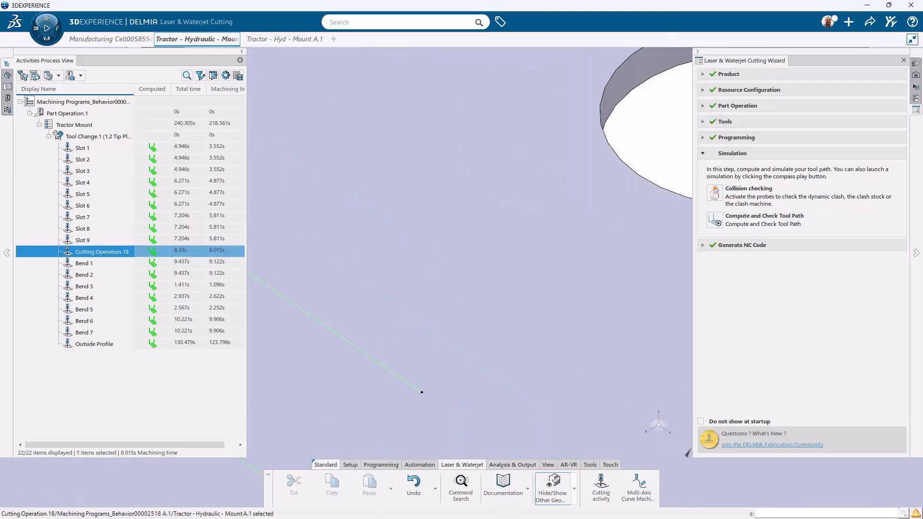